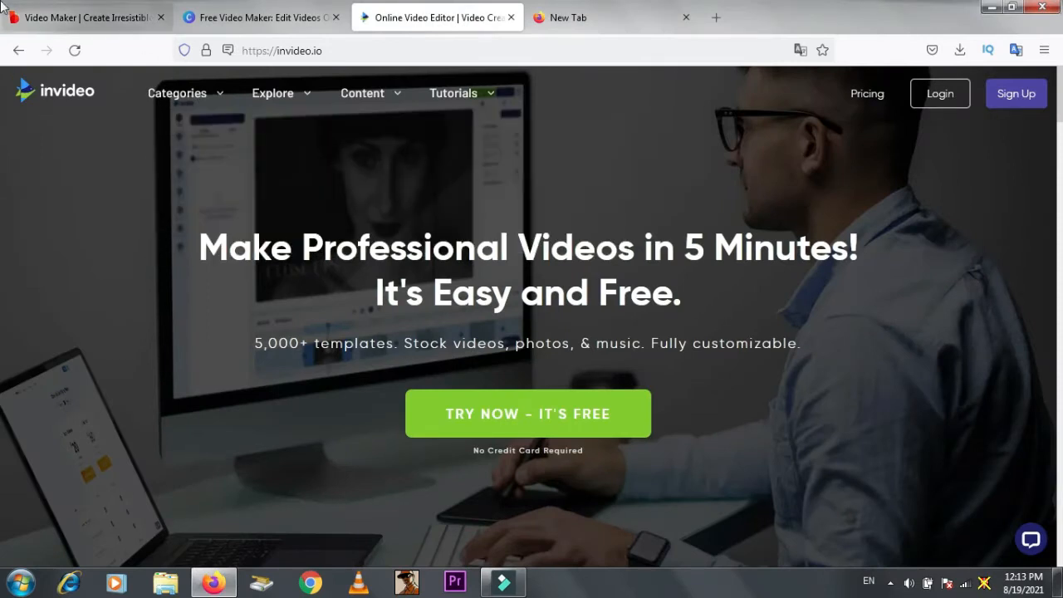
pyautogui.moveTo(190, 242)
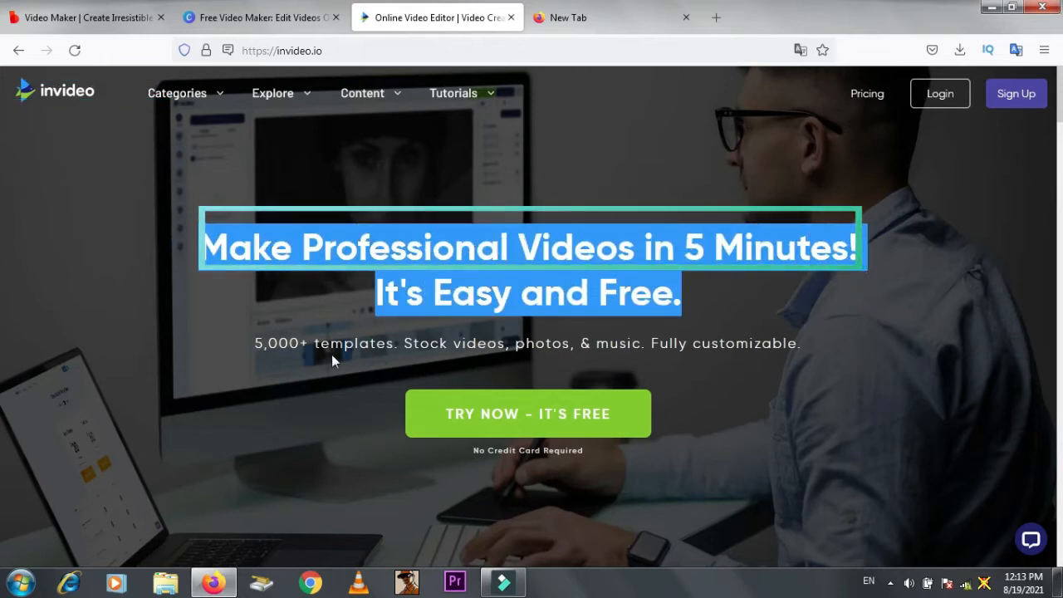
# - Browse the InVideo homepage, highlighting the 5,000+ templates claim and scrolling its features
pyautogui.click(332, 343)
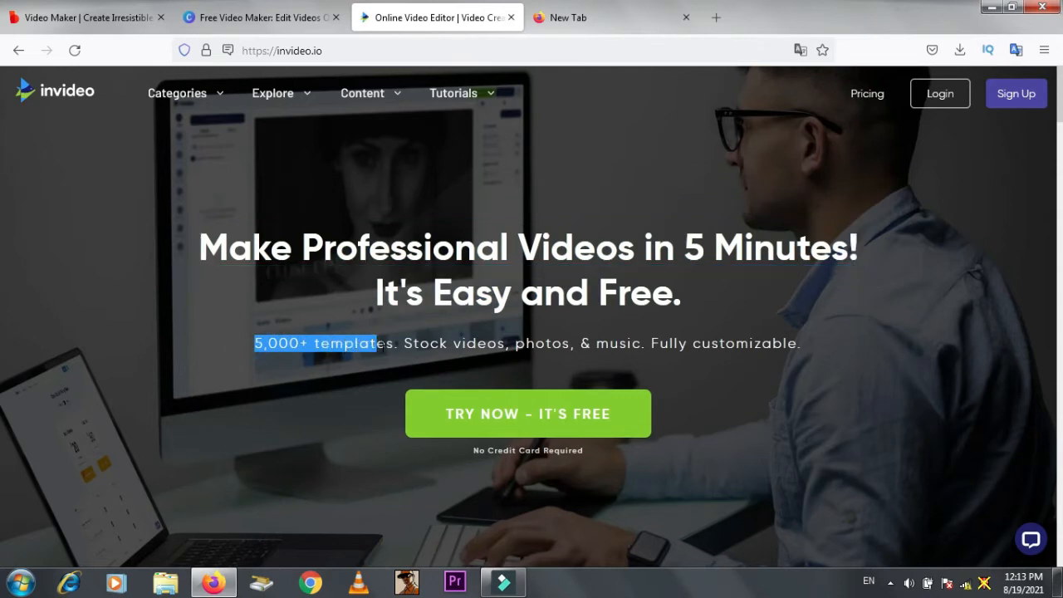
pyautogui.moveTo(375, 342); pyautogui.dragTo(607, 343)
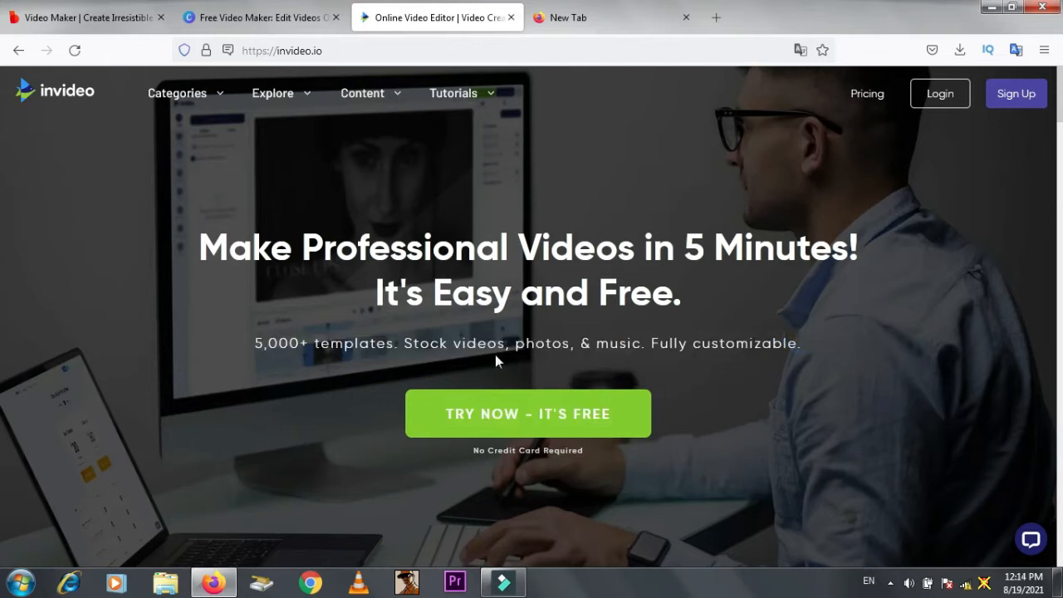
pyautogui.scroll(-3)
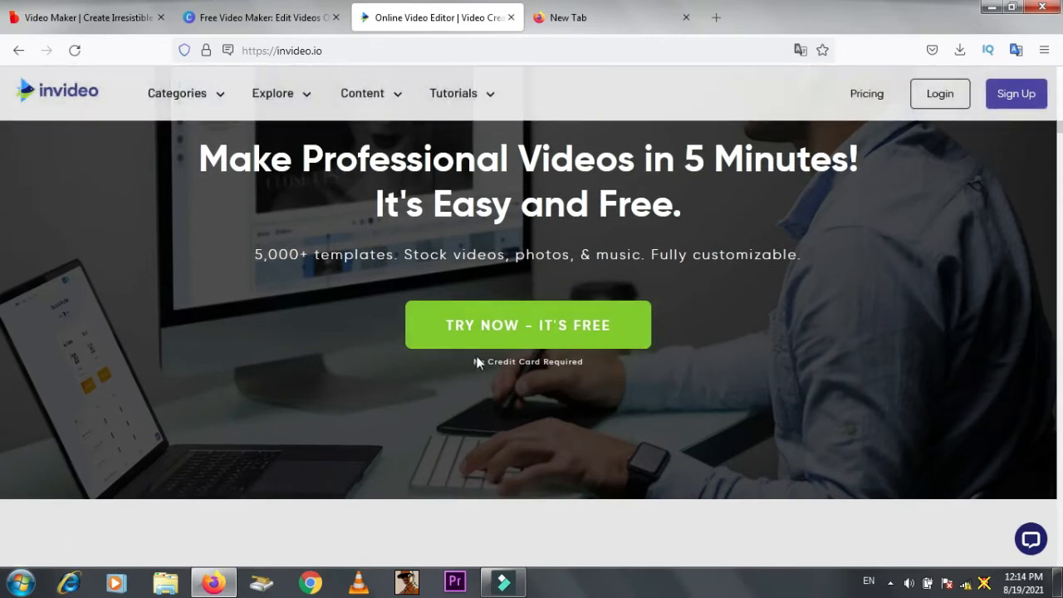
pyautogui.scroll(-3)
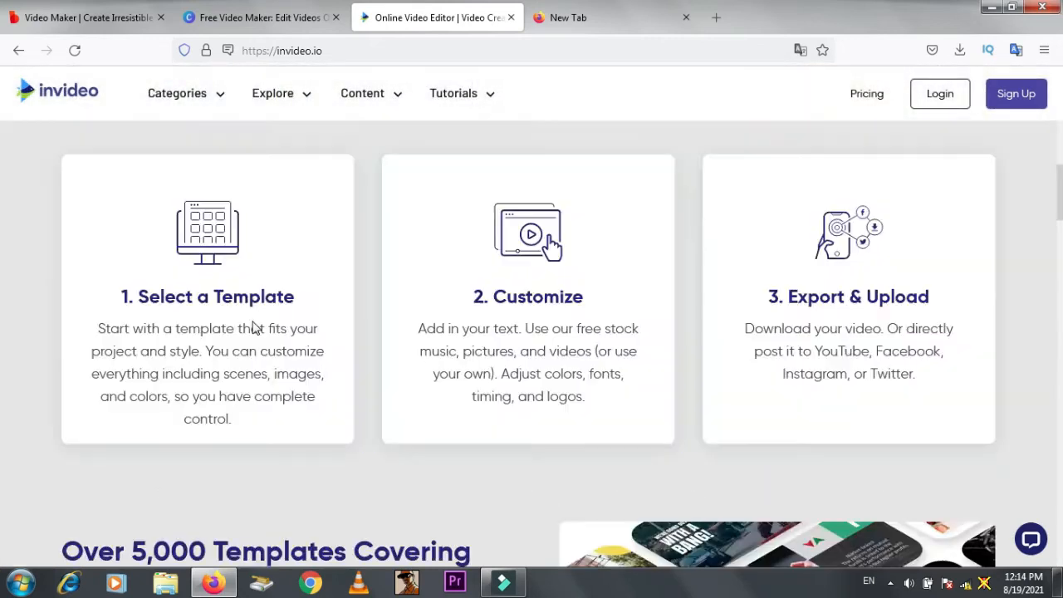
pyautogui.moveTo(628, 336)
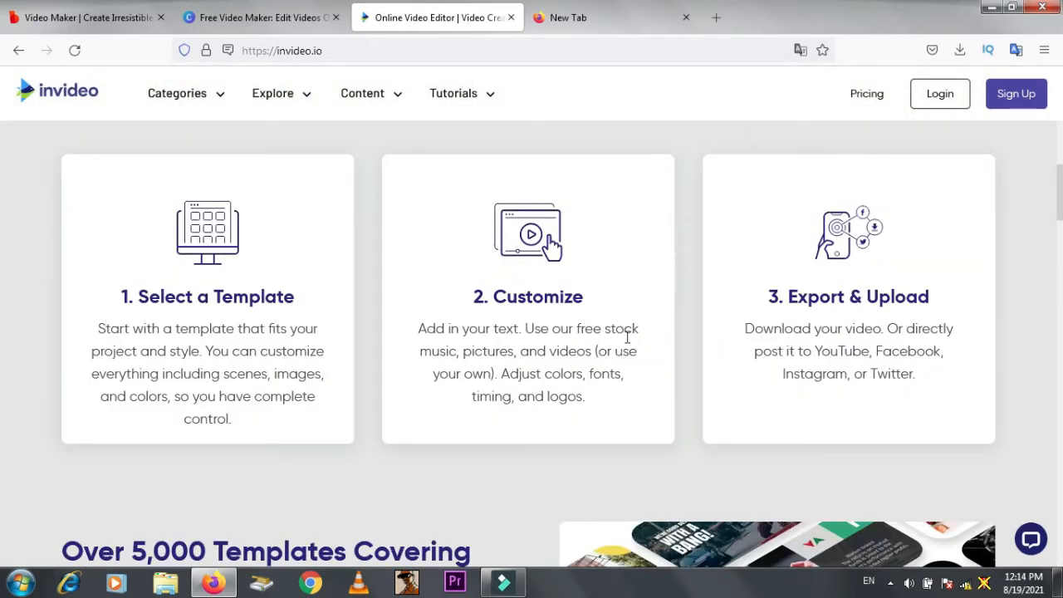
pyautogui.moveTo(801, 324)
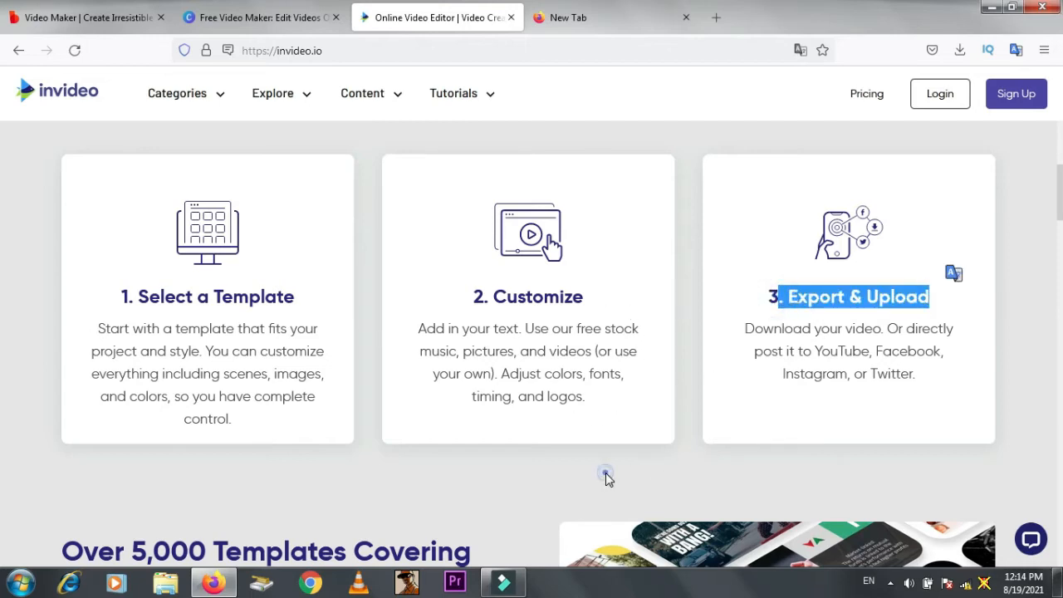
pyautogui.scroll(-3)
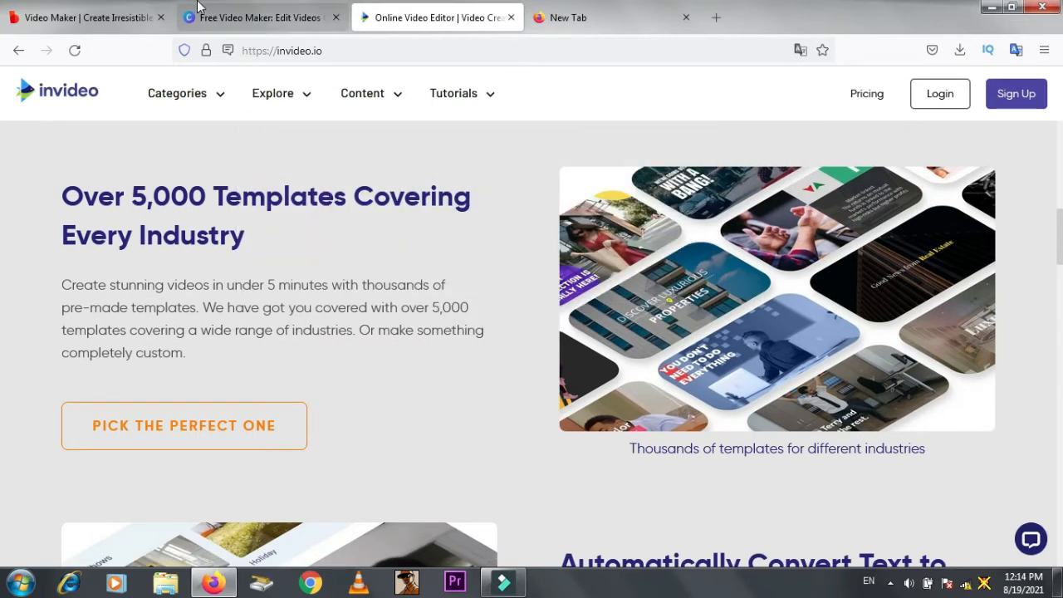
pyautogui.scroll(-3)
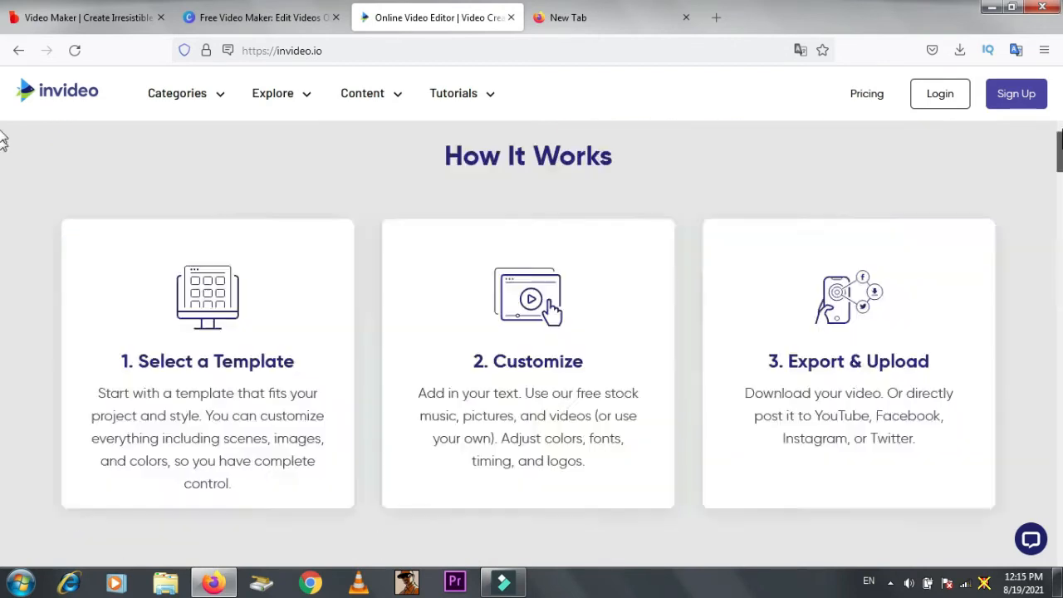
pyautogui.scroll(3)
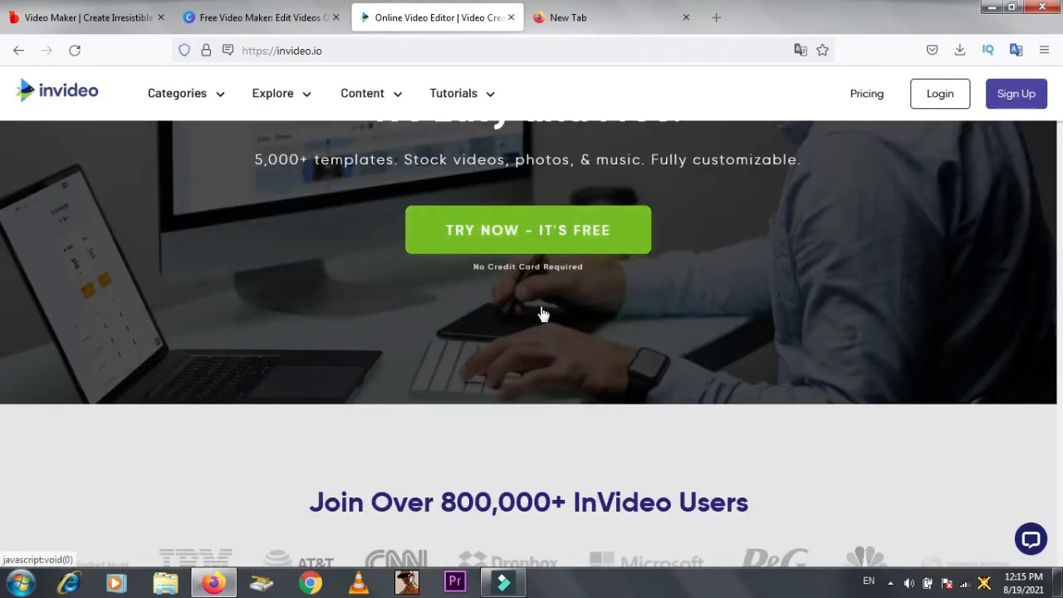
# - Create a new free InVideo account via 'TRY NOW - IT'S FREE' and submit the details
pyautogui.click(529, 229)
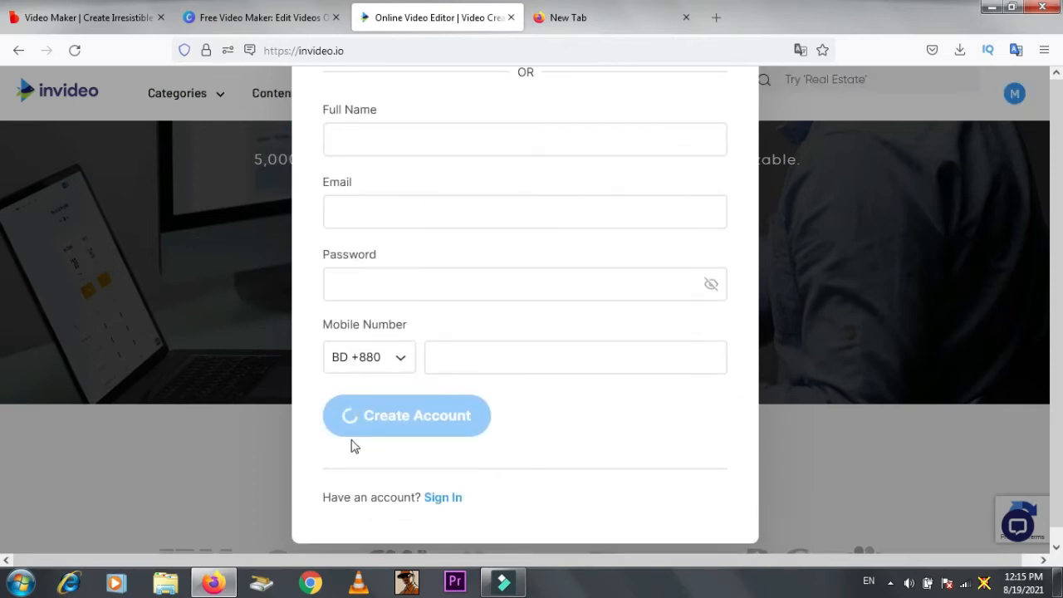
pyautogui.click(406, 416)
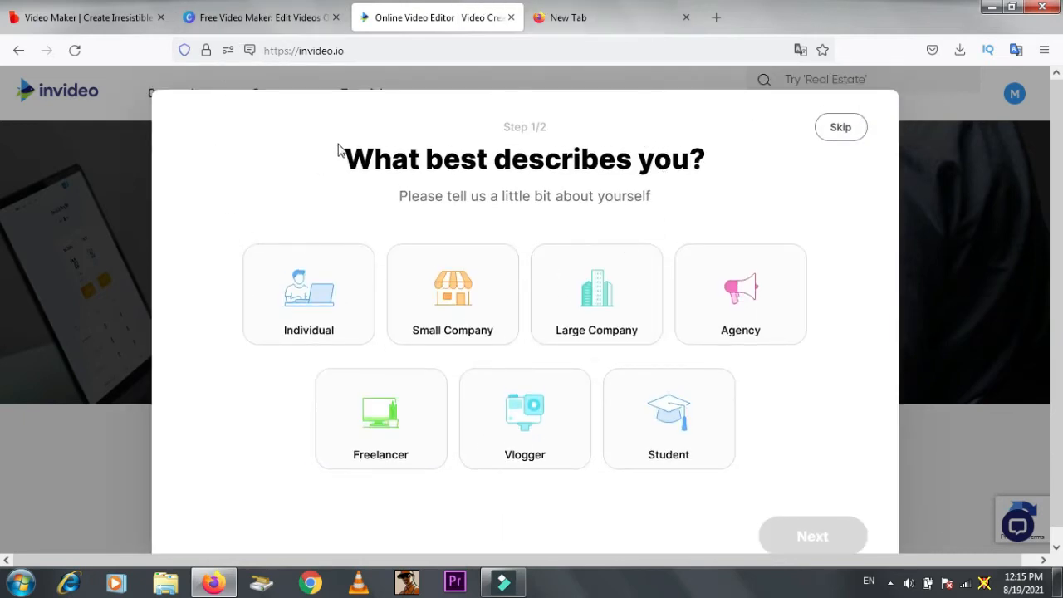
# - Answer the 'What best describes you?' question and name the team 'editors'
pyautogui.tripleClick(525, 159)
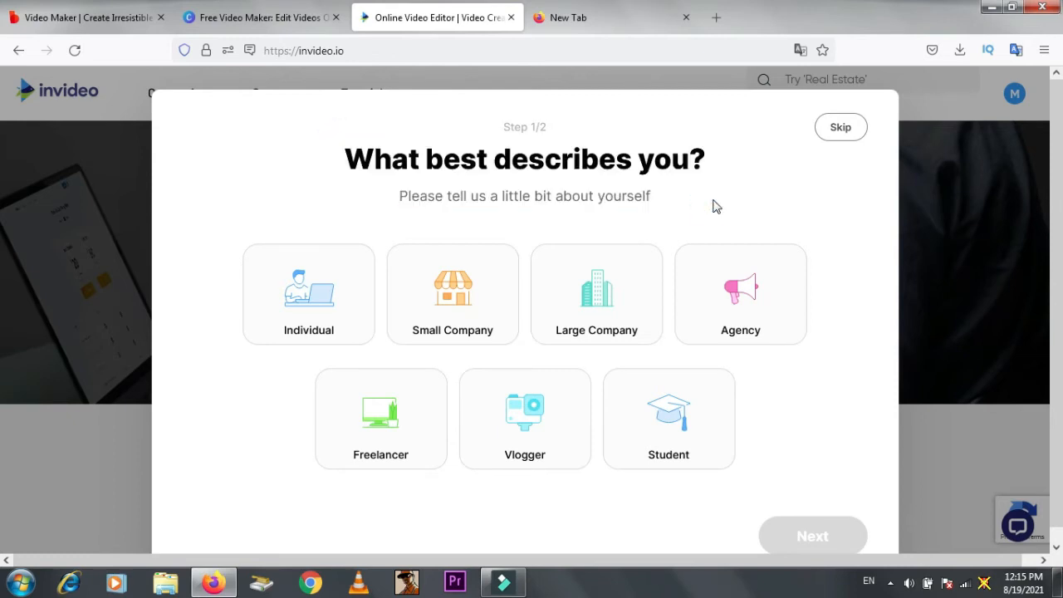
pyautogui.moveTo(348, 344)
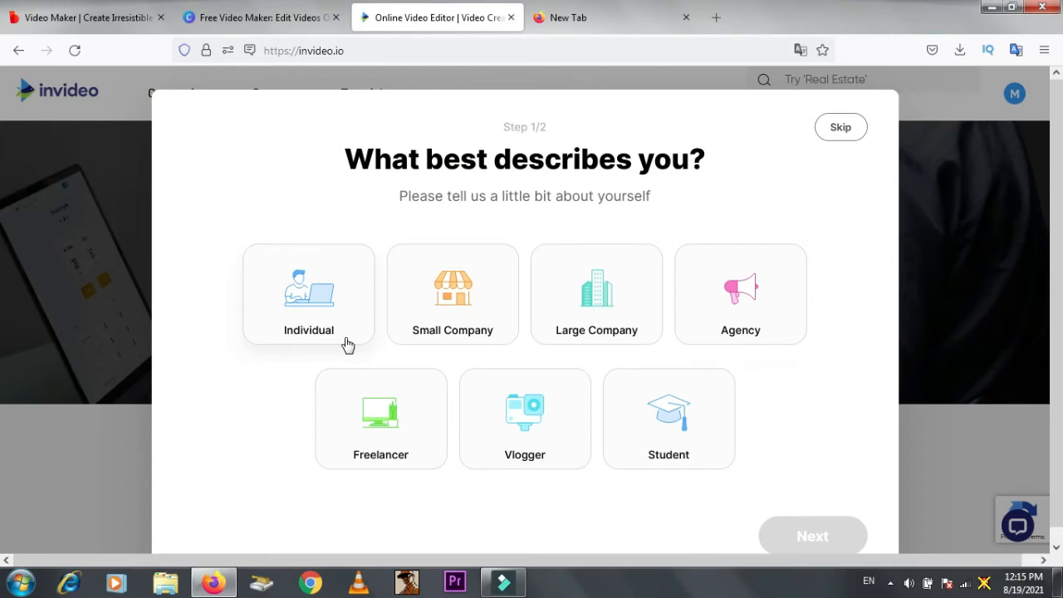
pyautogui.moveTo(496, 344)
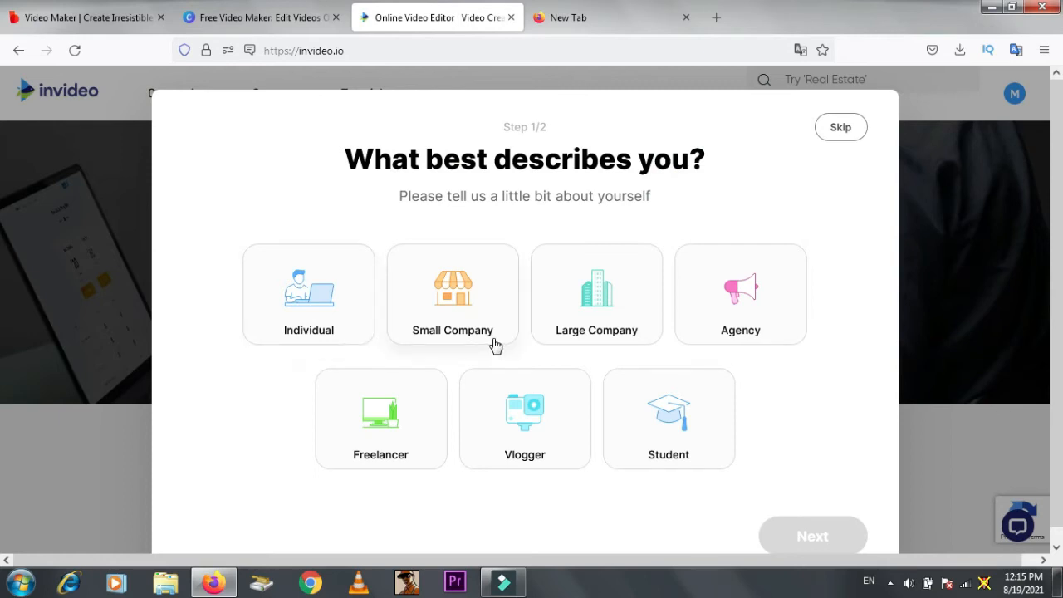
pyautogui.moveTo(381, 435)
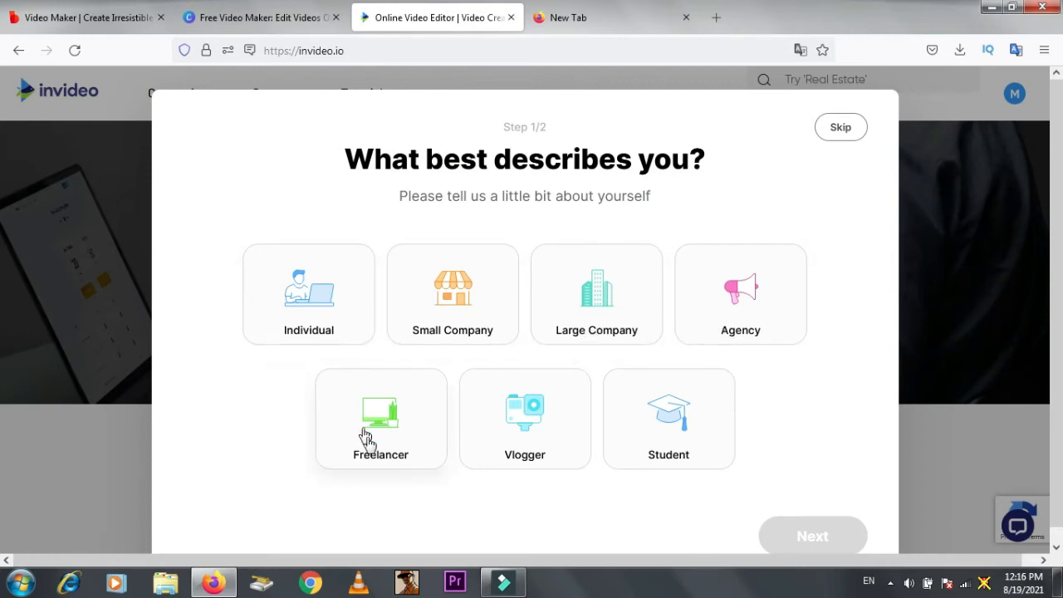
pyautogui.moveTo(395, 437)
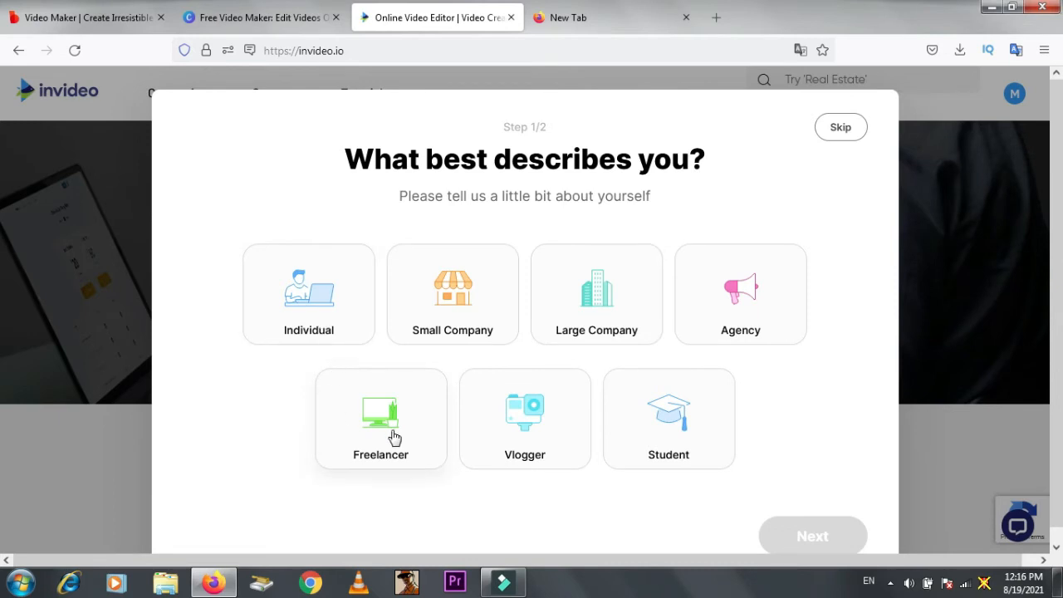
pyautogui.moveTo(309, 342)
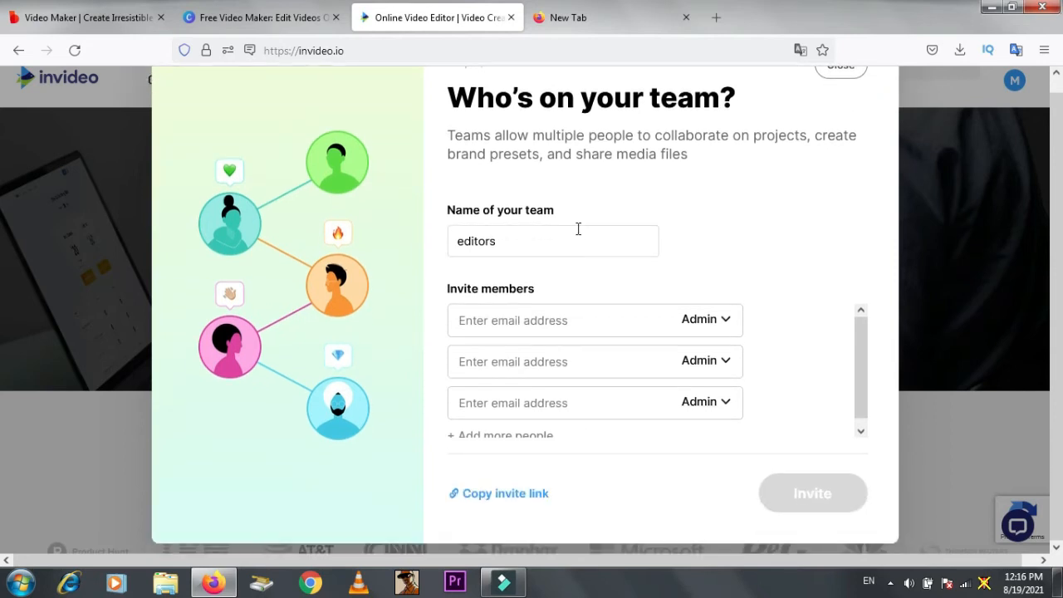
pyautogui.tripleClick(592, 96)
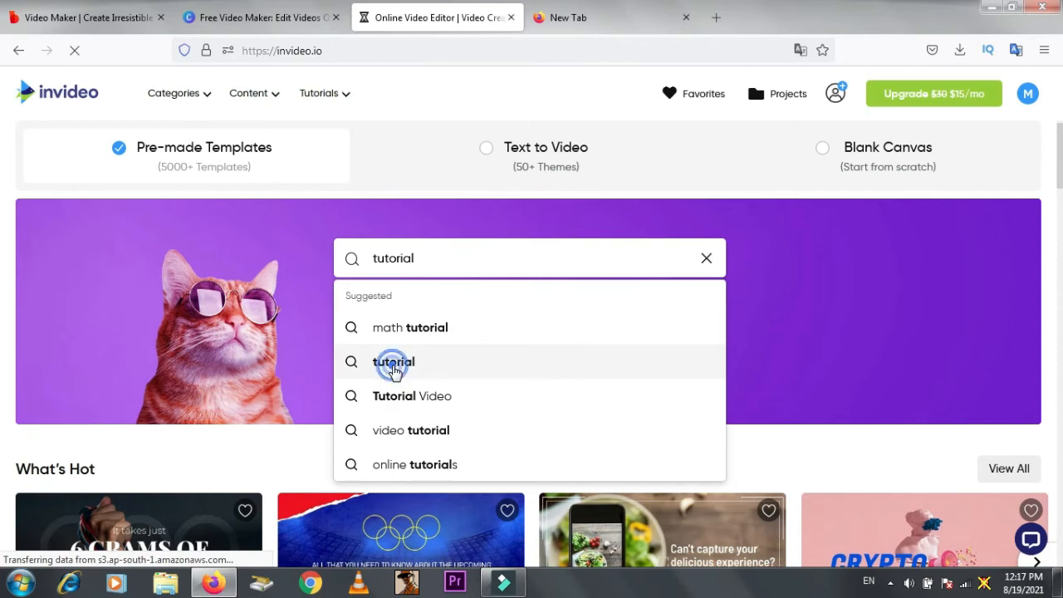
# - Search the pre-made templates for 'tutorial' using the suggestion
pyautogui.click(392, 363)
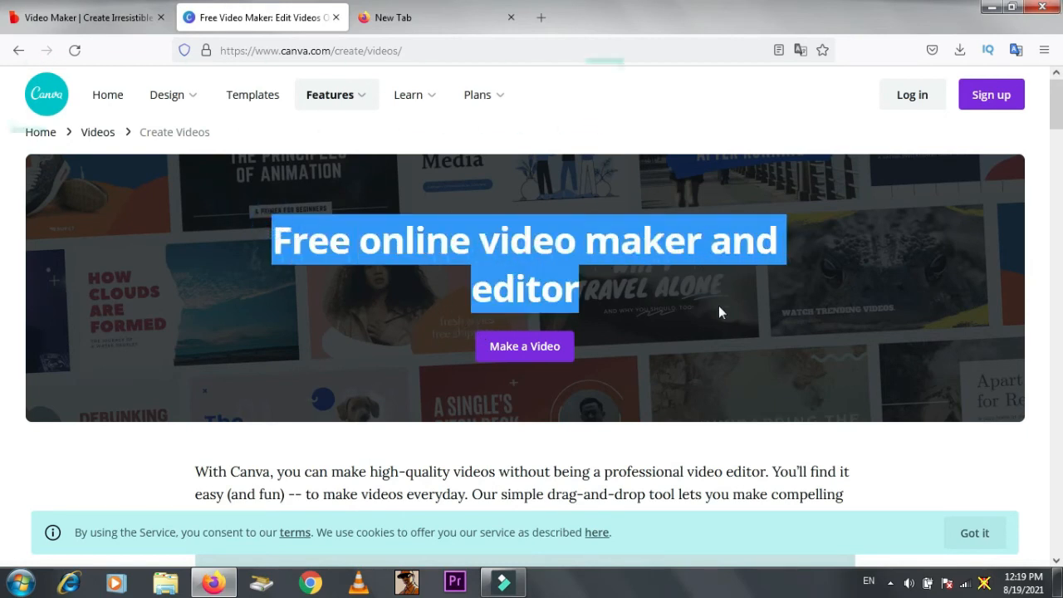
# - Browse Canva's Create Videos page, highlighting the 'Millions of videos' heading
pyautogui.scroll(-3)
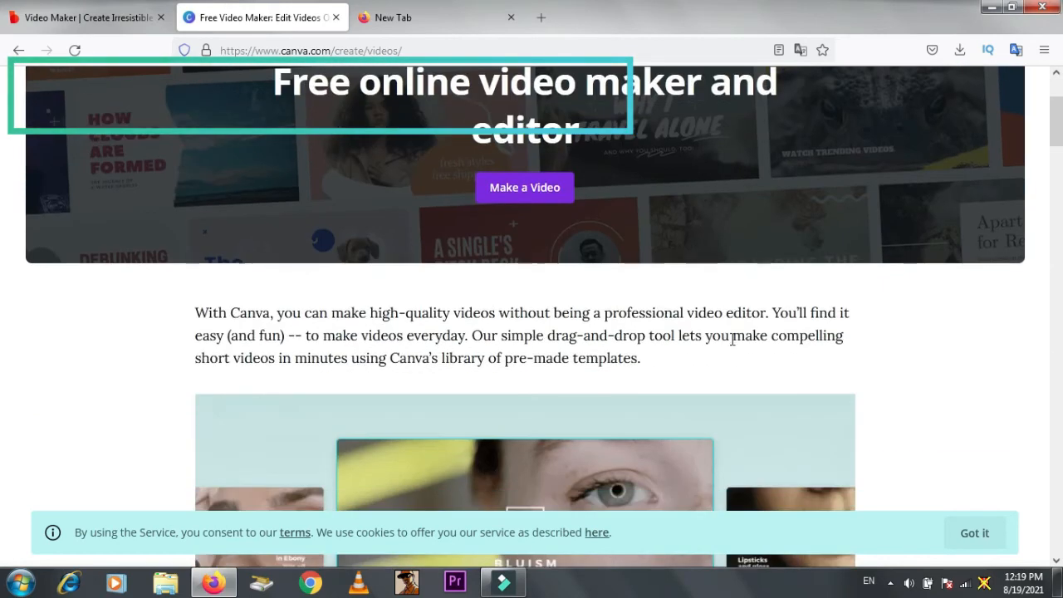
pyautogui.scroll(-3)
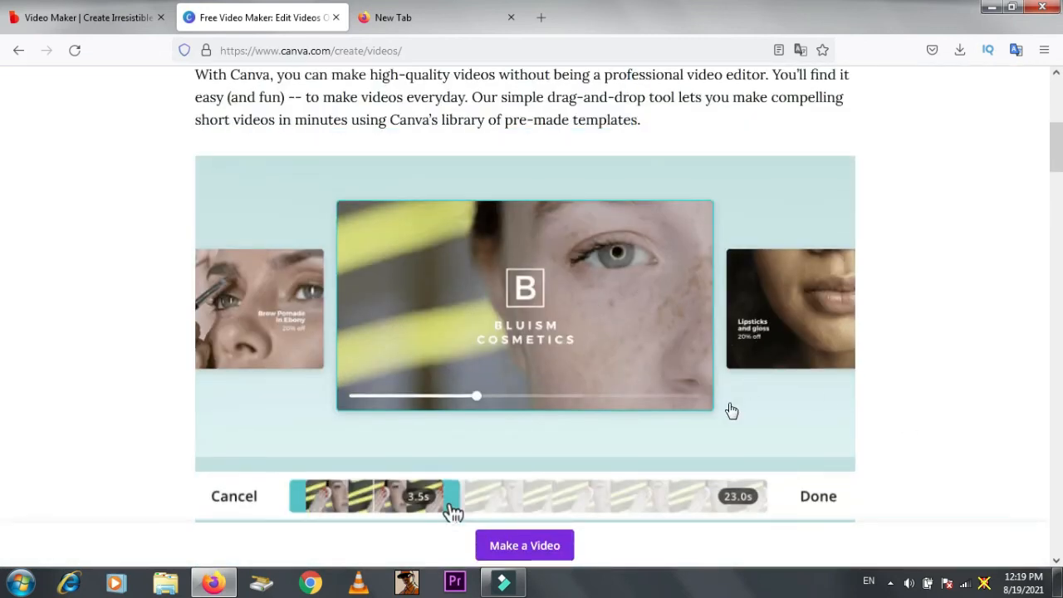
pyautogui.scroll(-3)
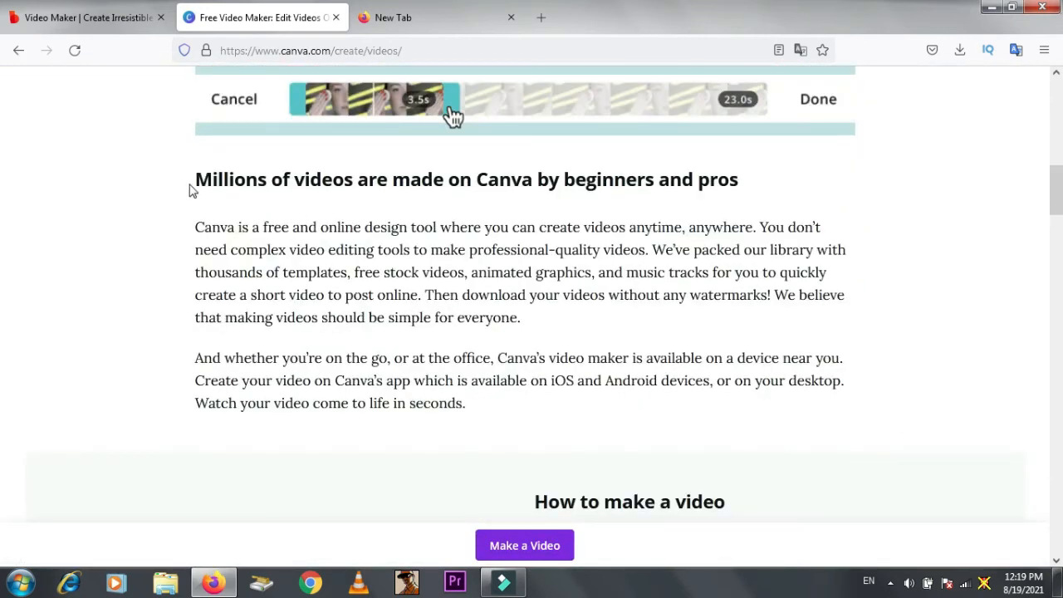
pyautogui.tripleClick(465, 179)
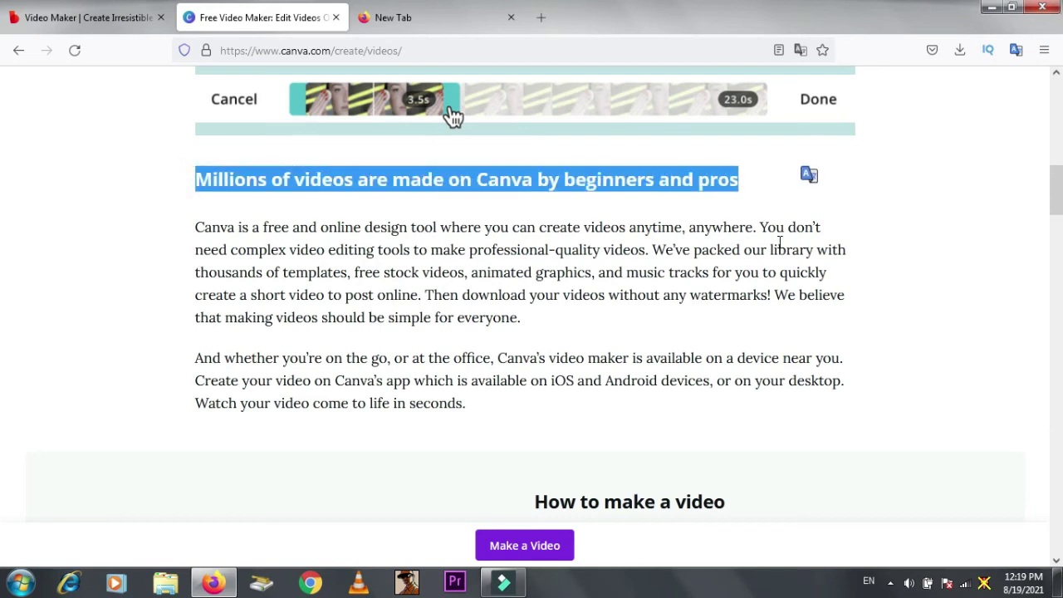
pyautogui.scroll(-3)
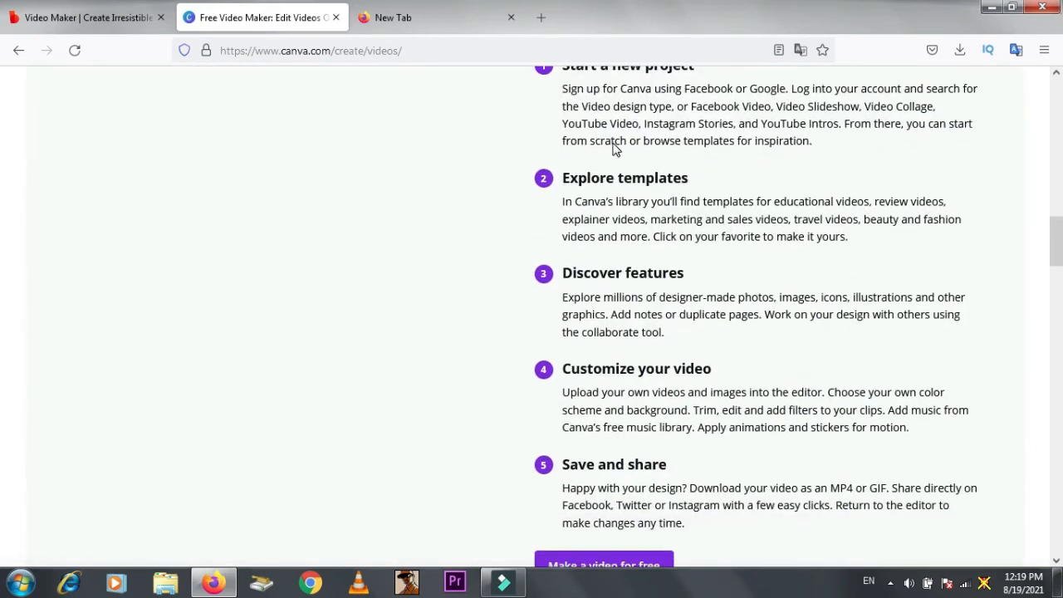
pyautogui.scroll(3)
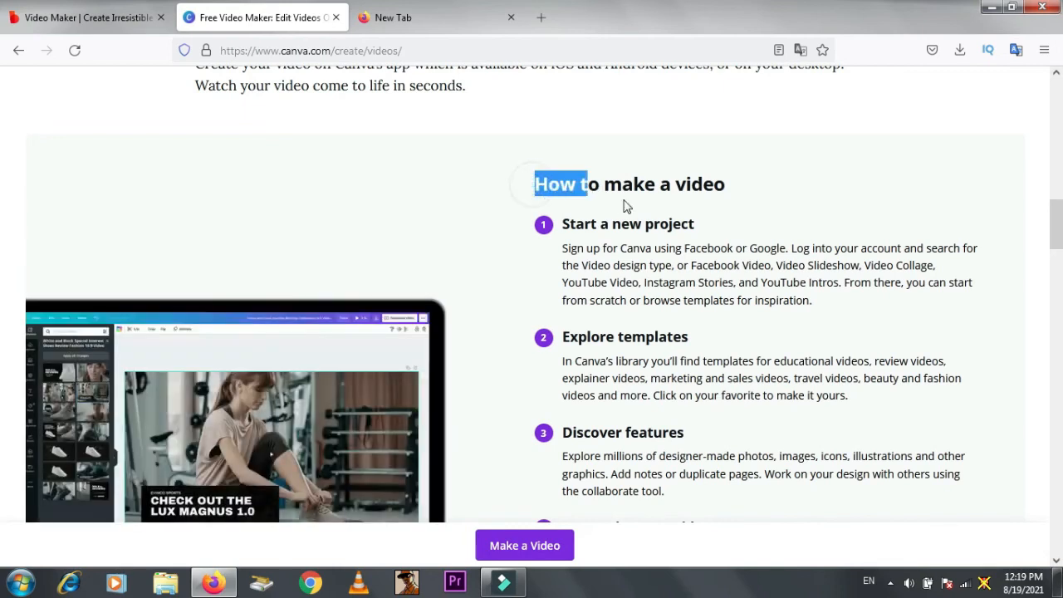
# - Start a new untitled video design with Make a Video
pyautogui.click(525, 545)
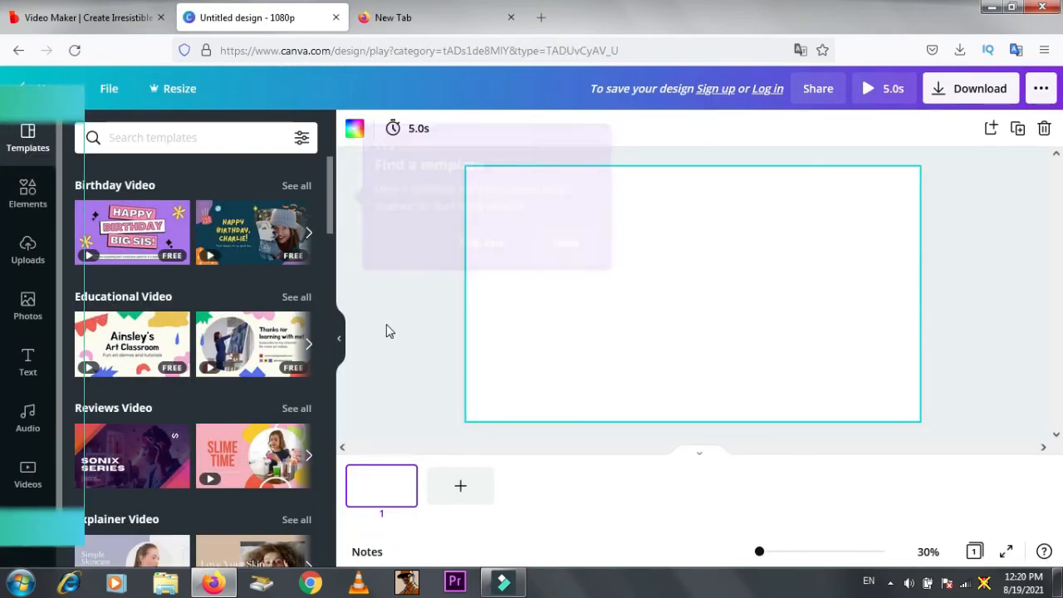
pyautogui.click(83, 16)
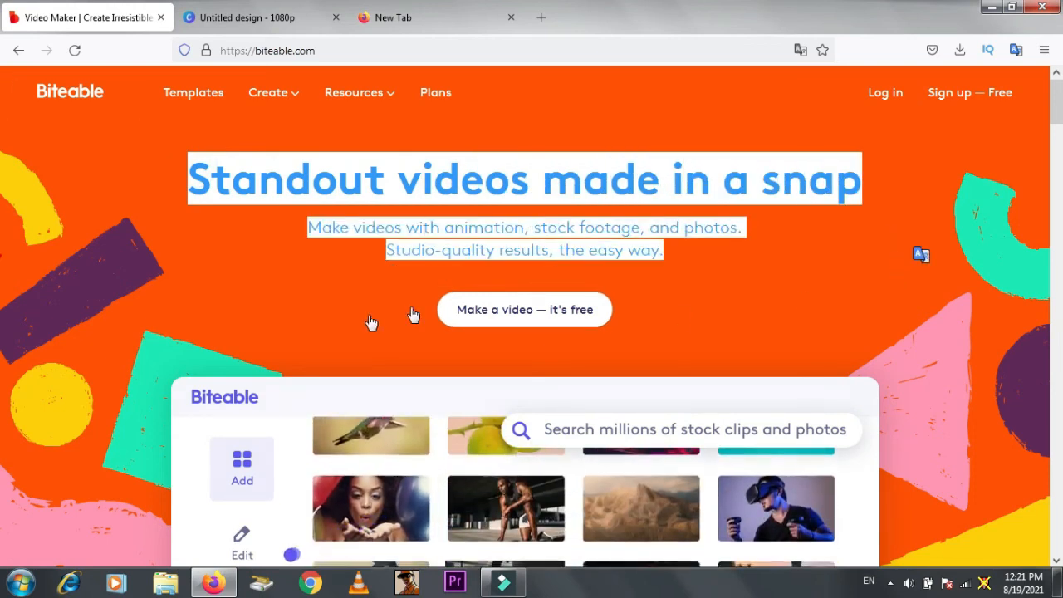
# - Scroll the Biteable homepage down past the 'Used by' logos
pyautogui.scroll(-3)
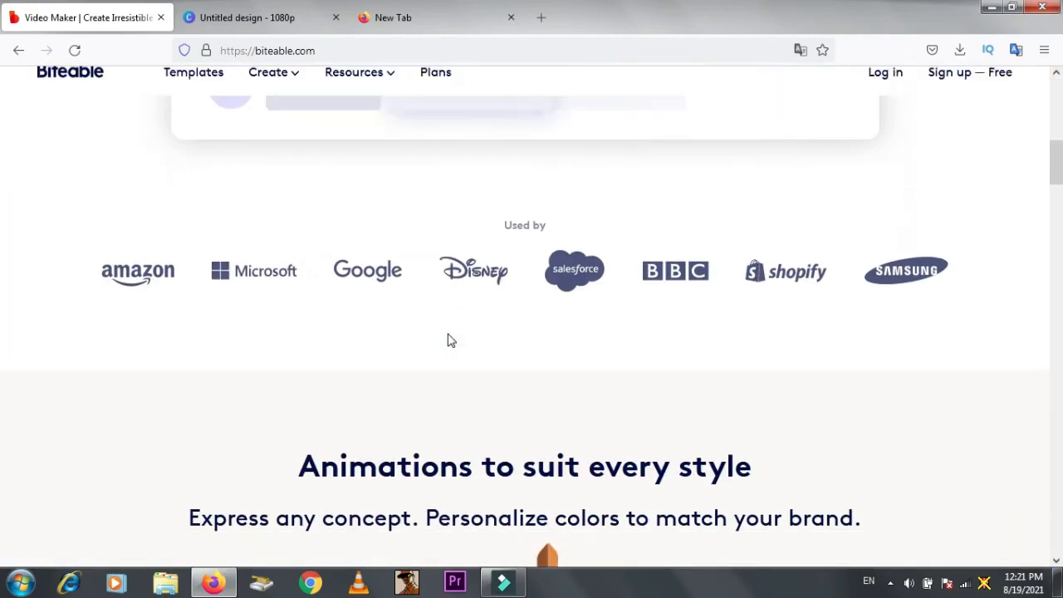